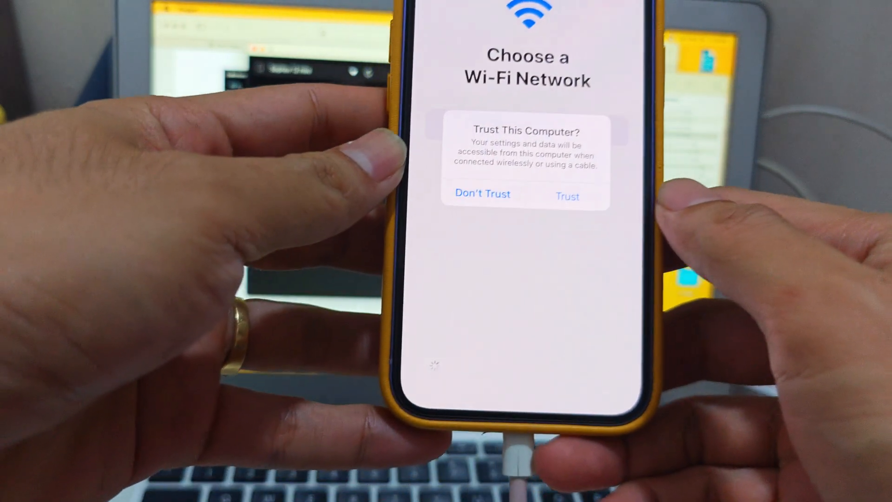
- Trust the connected computer on the Trust This Computer prompt during setup
{"action": "left_click", "coordinate": [567, 195]}
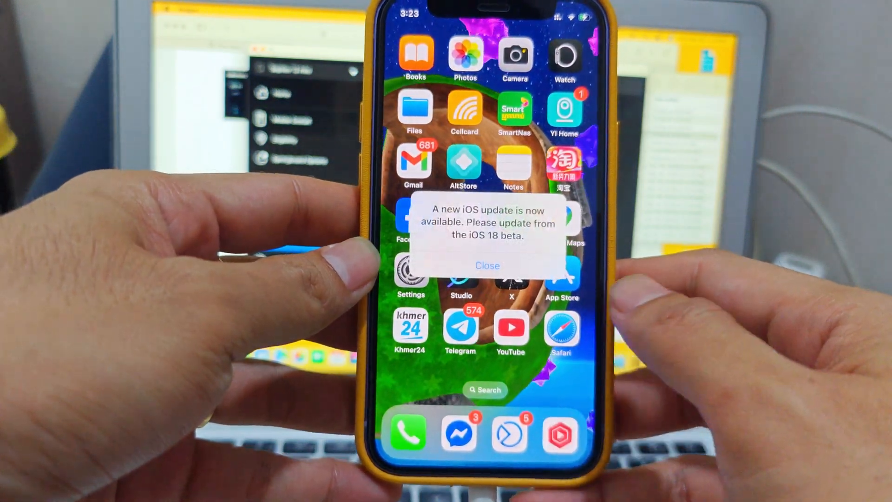
- Dismiss the iOS update notice before customizing the lock screen clock
{"action": "left_click", "coordinate": [486, 265]}
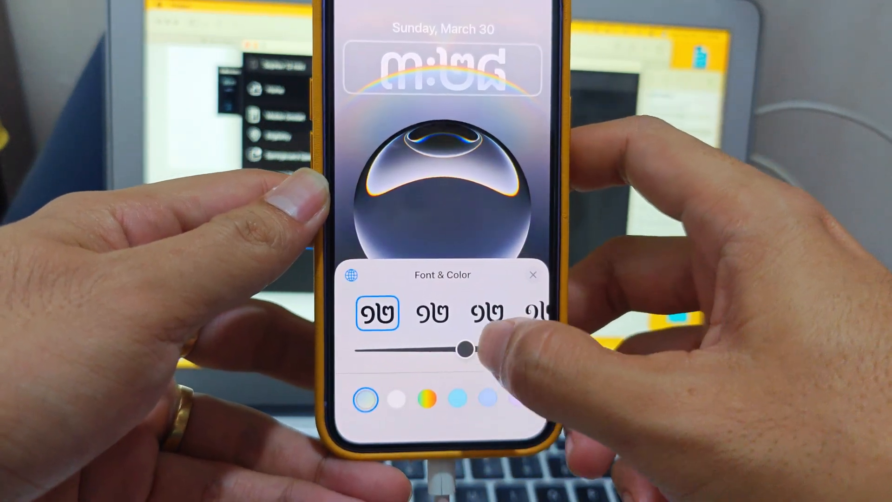
- Close the Font & Color options and save the Khmer-numeral lock screen as a wallpaper pair
{"action": "left_click", "coordinate": [432, 312]}
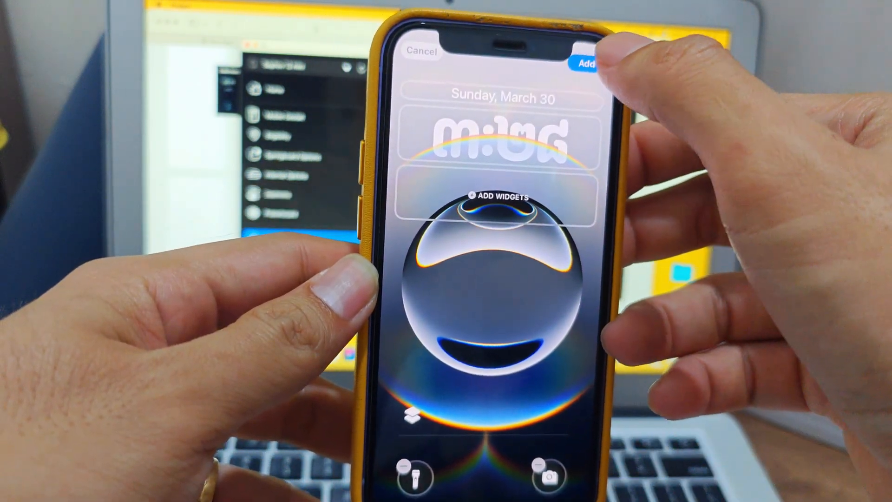
{"action": "left_click", "coordinate": [585, 64]}
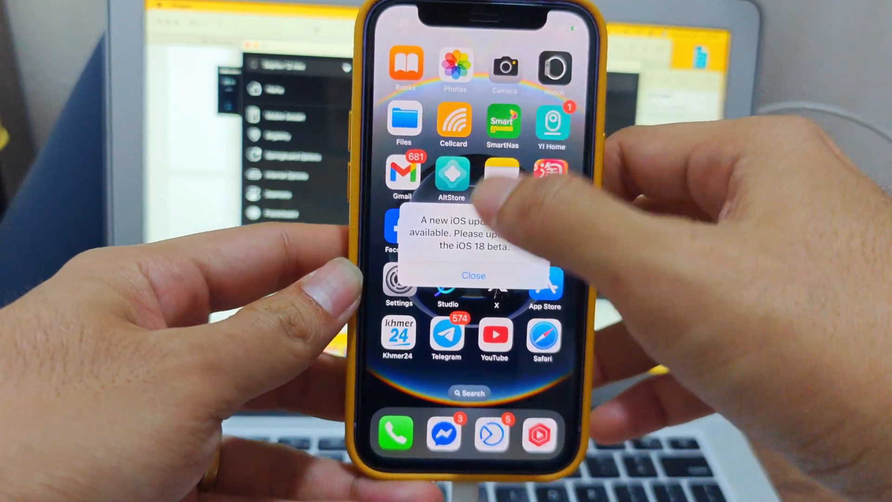
- Dismiss the iOS update notice before locking the phone for the wallpaper gallery
{"action": "left_click", "coordinate": [474, 275]}
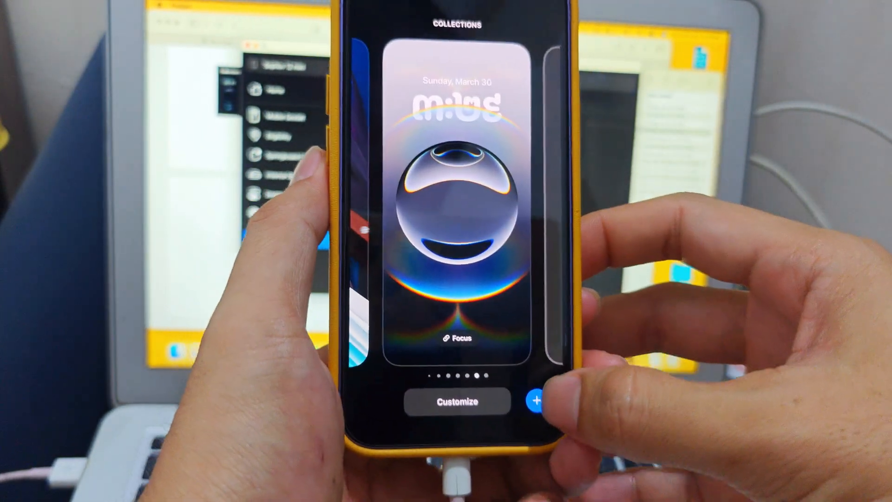
- Browse the Add New Wallpaper gallery through Featured, Kaleidoscope and Emoji sections
{"action": "left_click", "coordinate": [538, 402]}
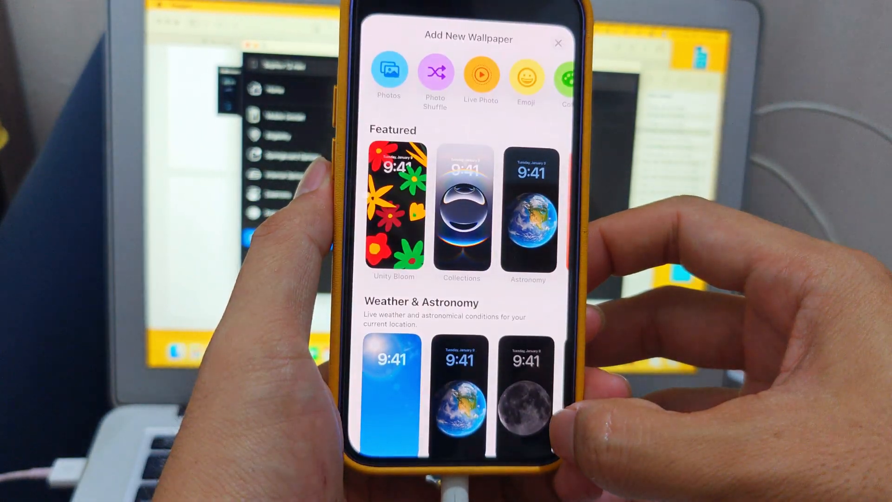
{"action": "scroll", "scroll_direction": "down", "scroll_amount": 3}
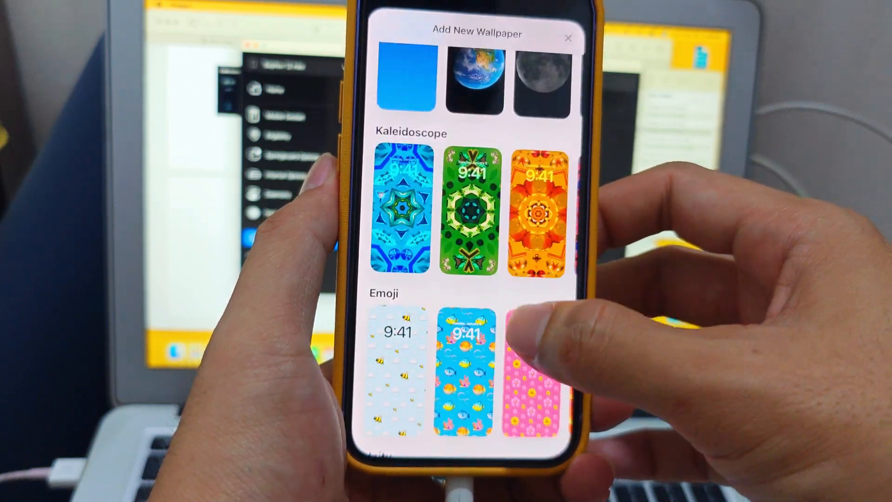
{"action": "scroll", "scroll_direction": "down", "scroll_amount": 3}
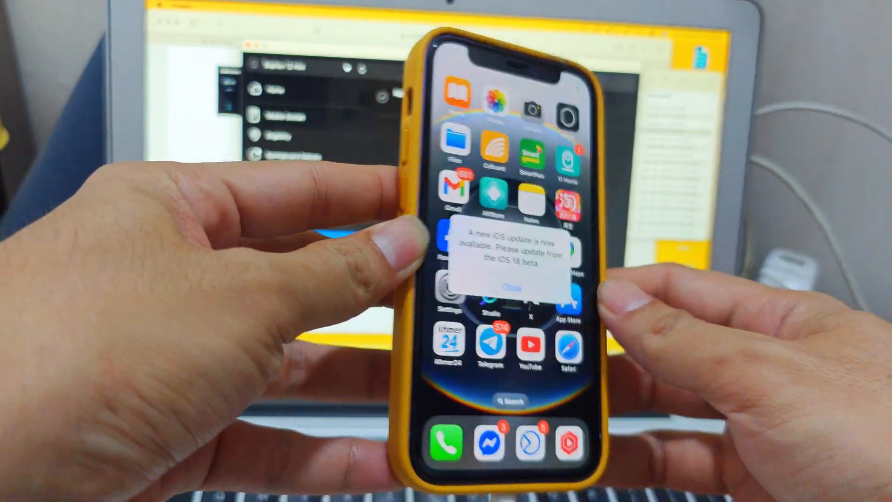
- Dismiss the update notice and reopen the Add New Wallpaper gallery from the lock screen
{"action": "left_click", "coordinate": [509, 285]}
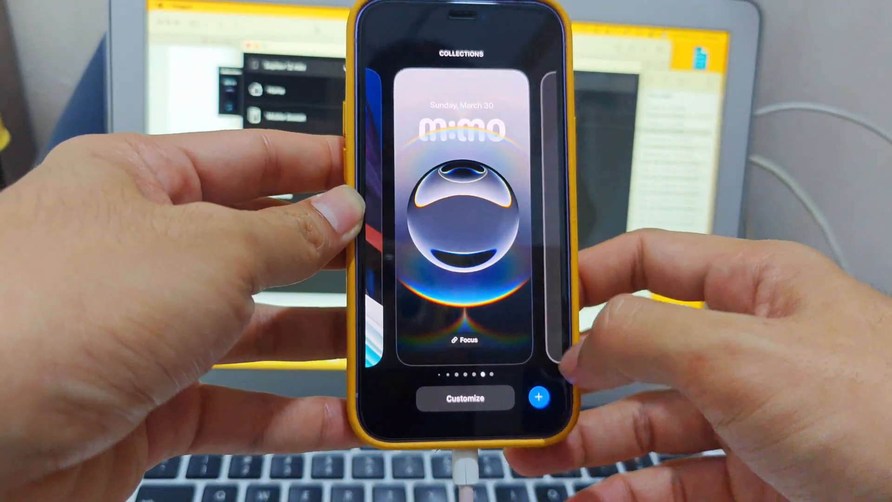
{"action": "left_click", "coordinate": [539, 397]}
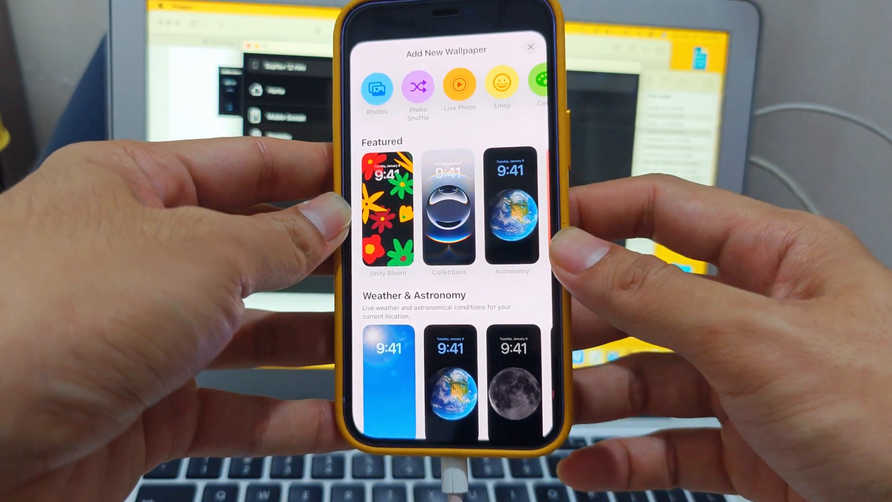